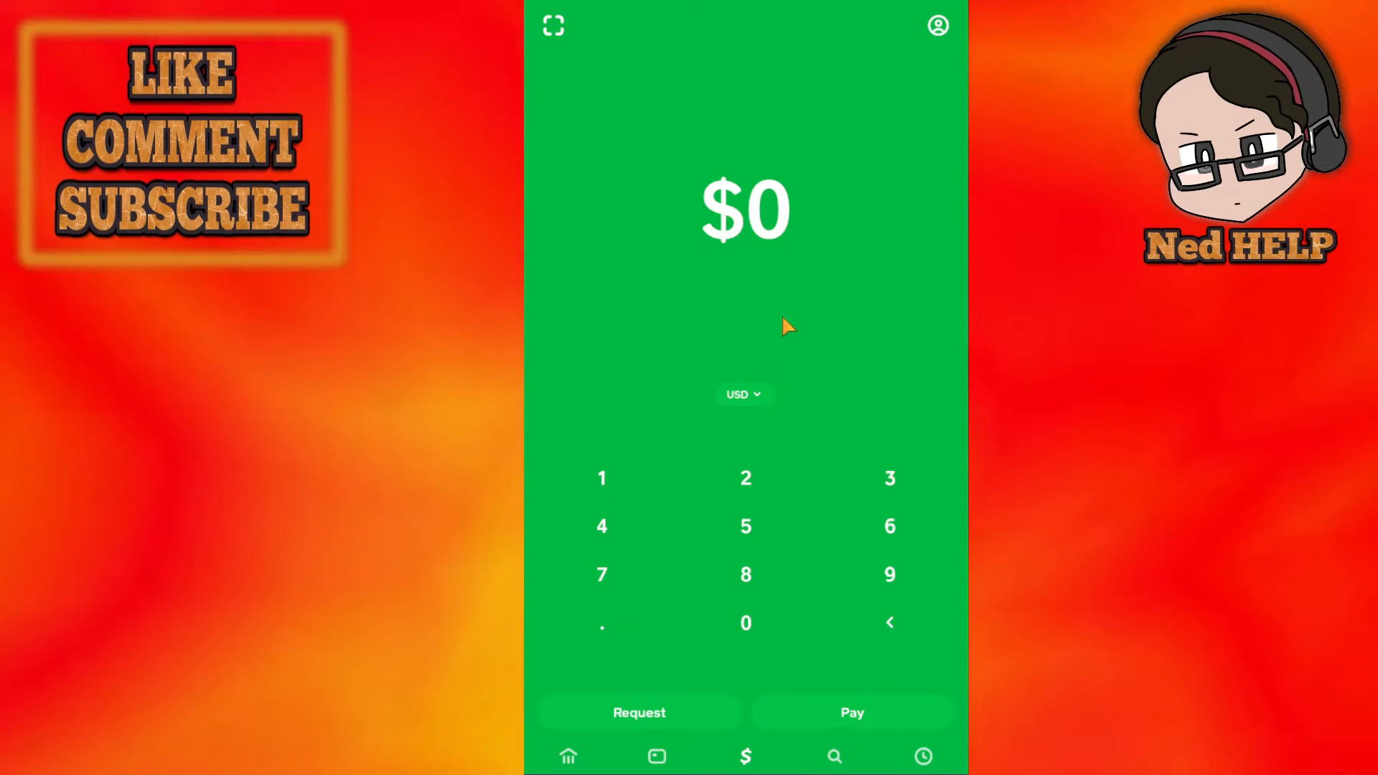
mouse_move(833, 263)
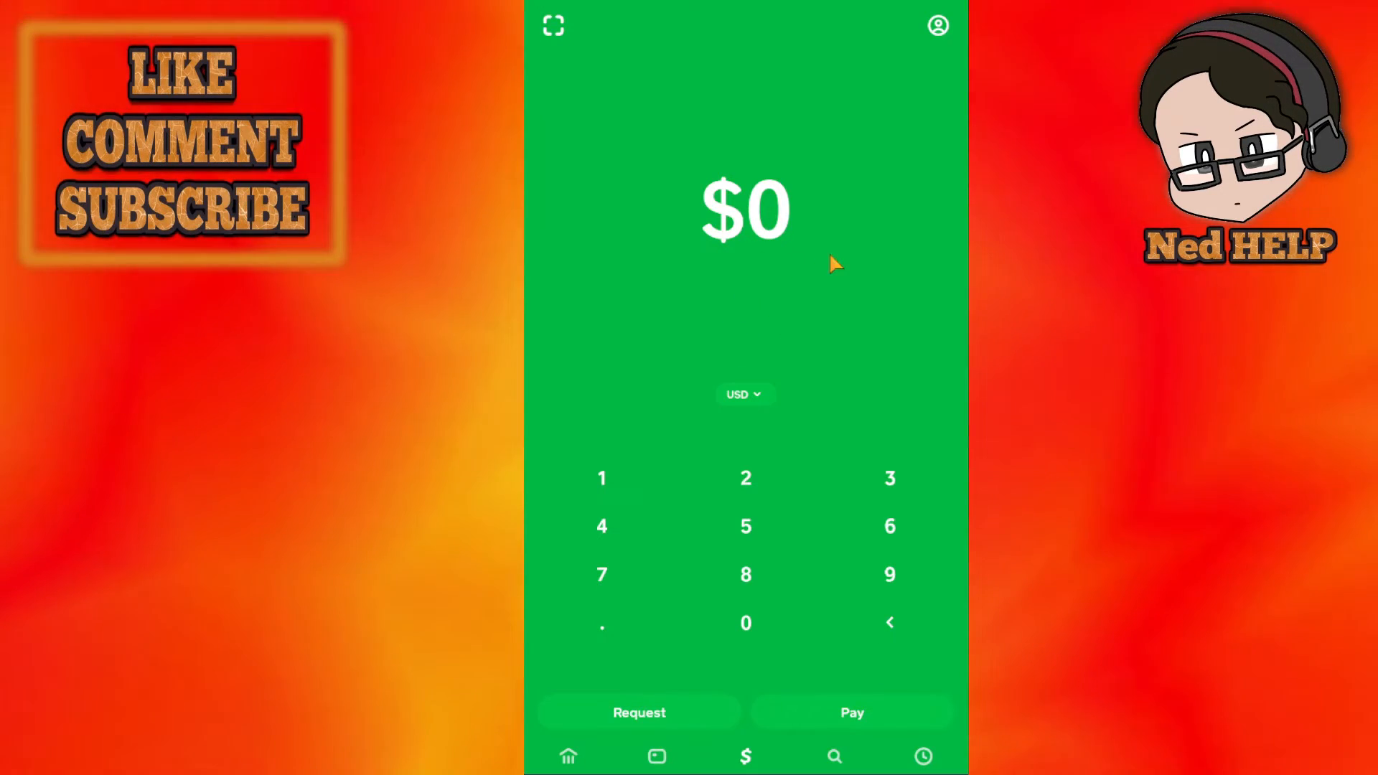
mouse_move(826, 273)
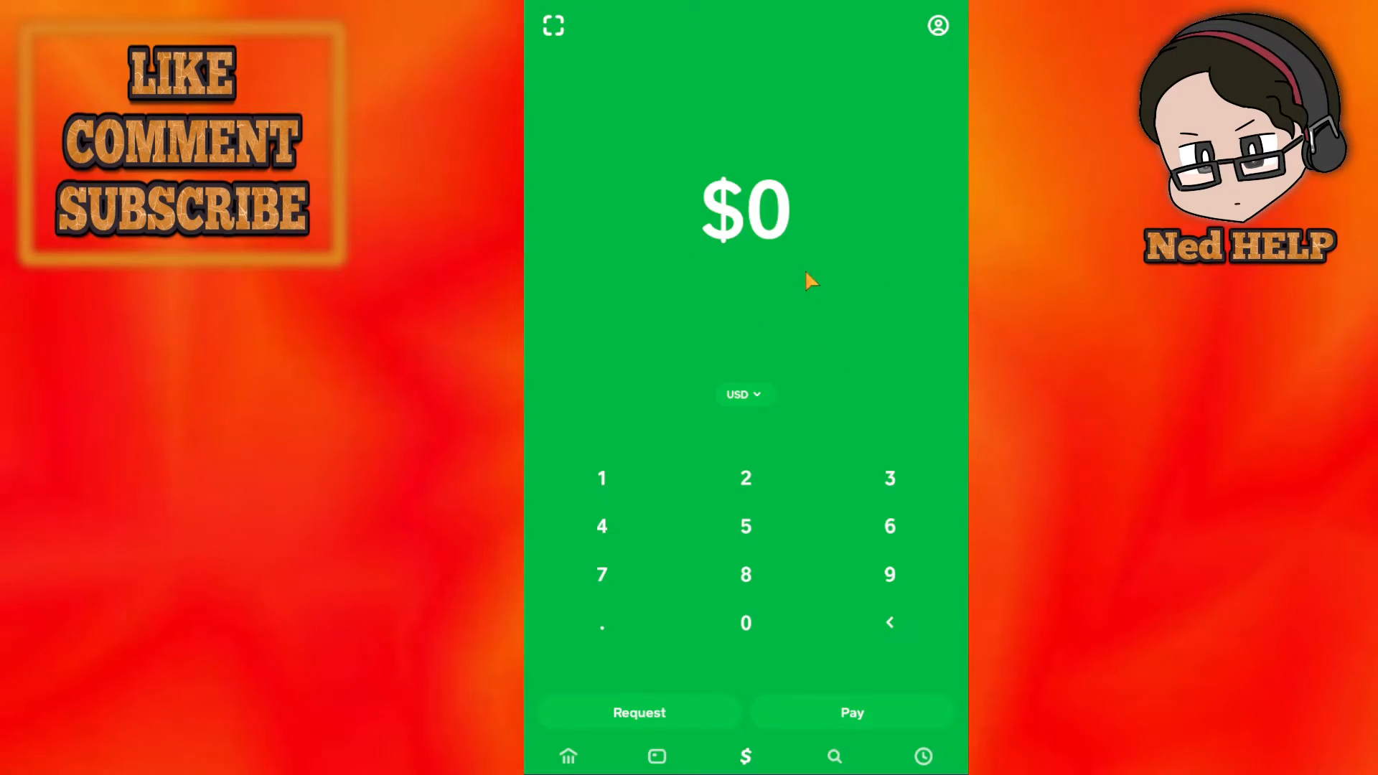
Open account settings from the profile icon and go to Support
click(937, 24)
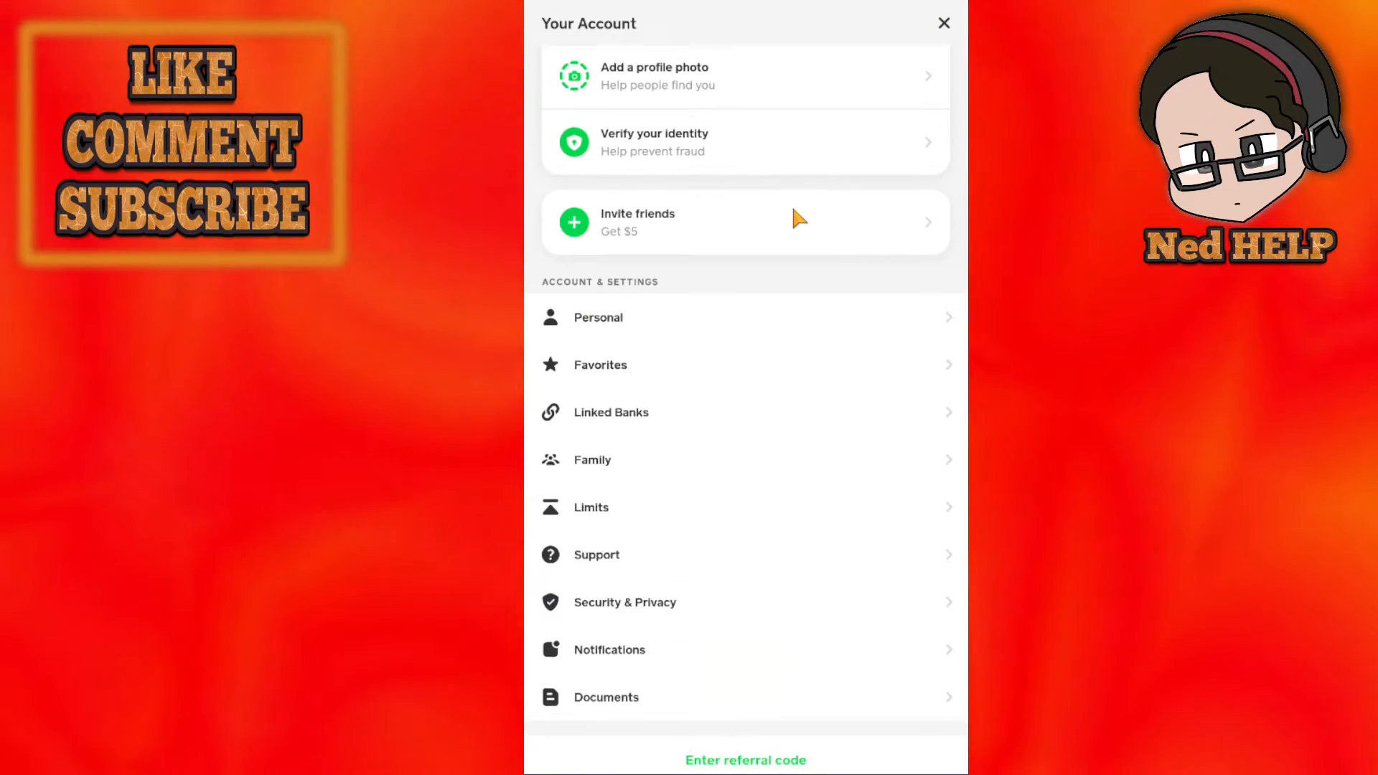
click(596, 555)
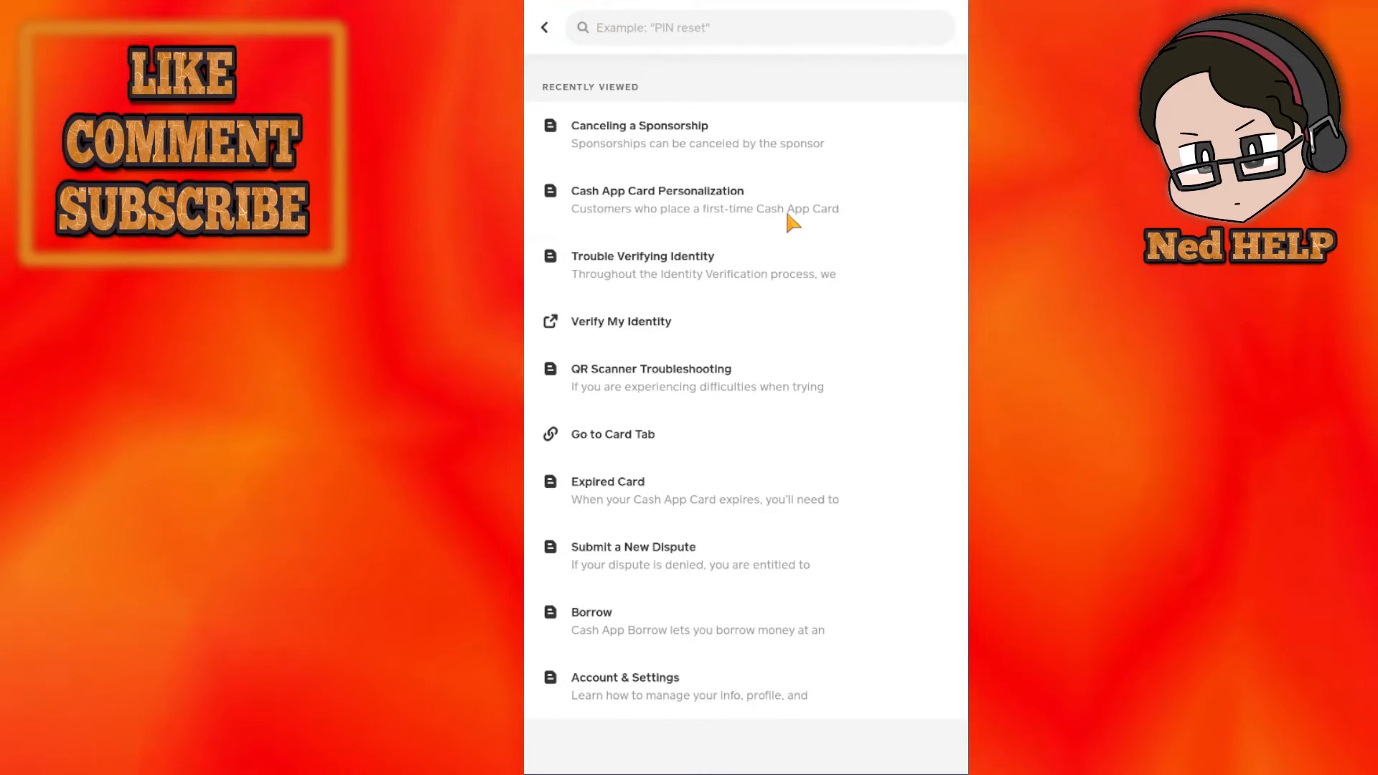
Search help for 'remove sponsor' and scroll the Canceling a Sponsorship article down to Contact Us
text(remove sponsor)
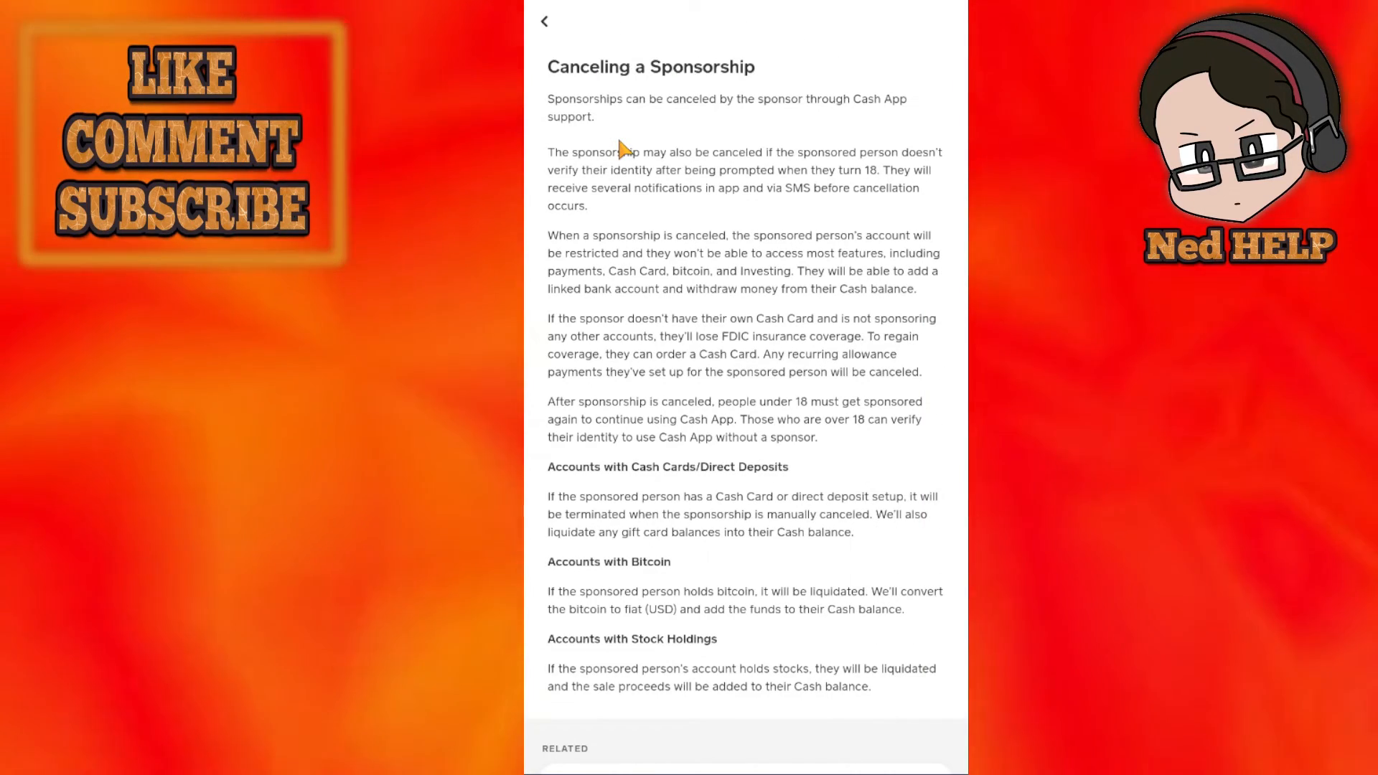
mouse_move(747, 290)
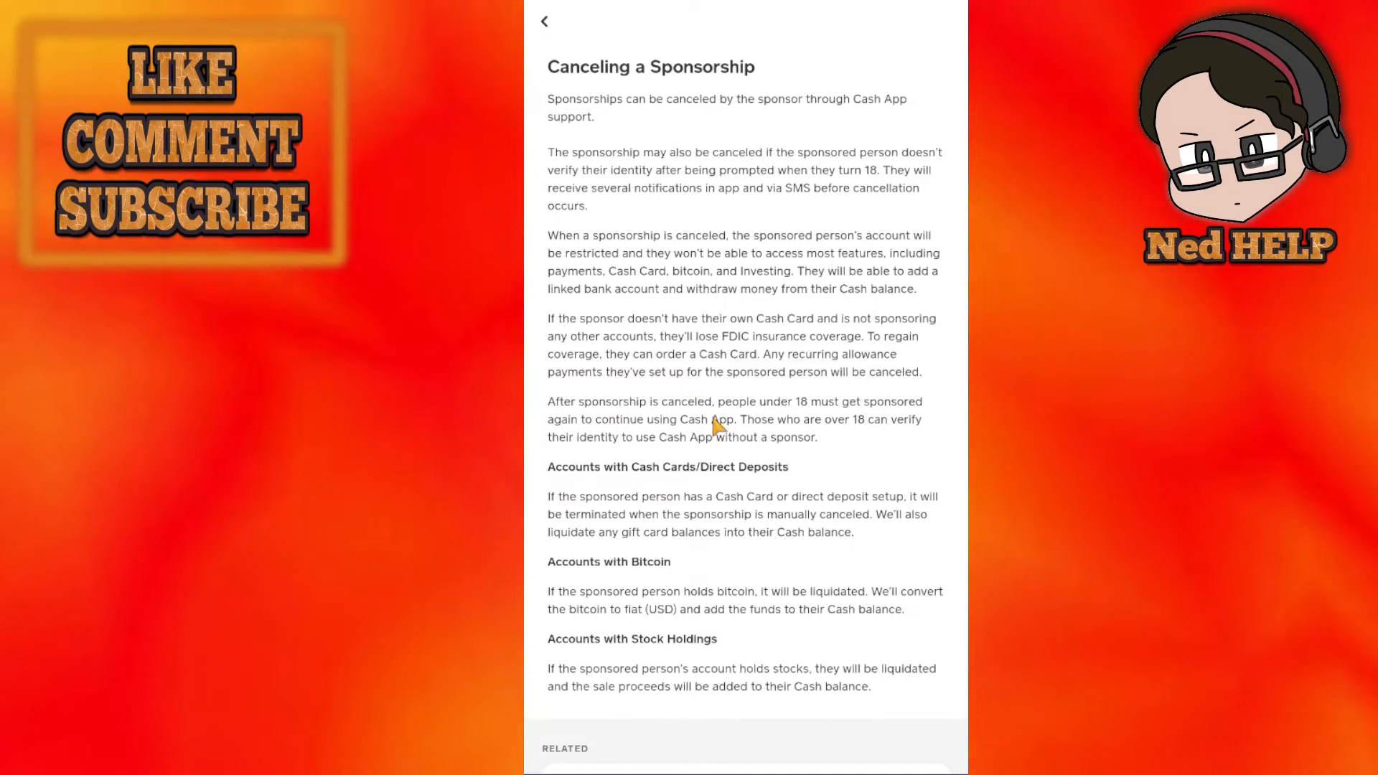
mouse_move(739, 424)
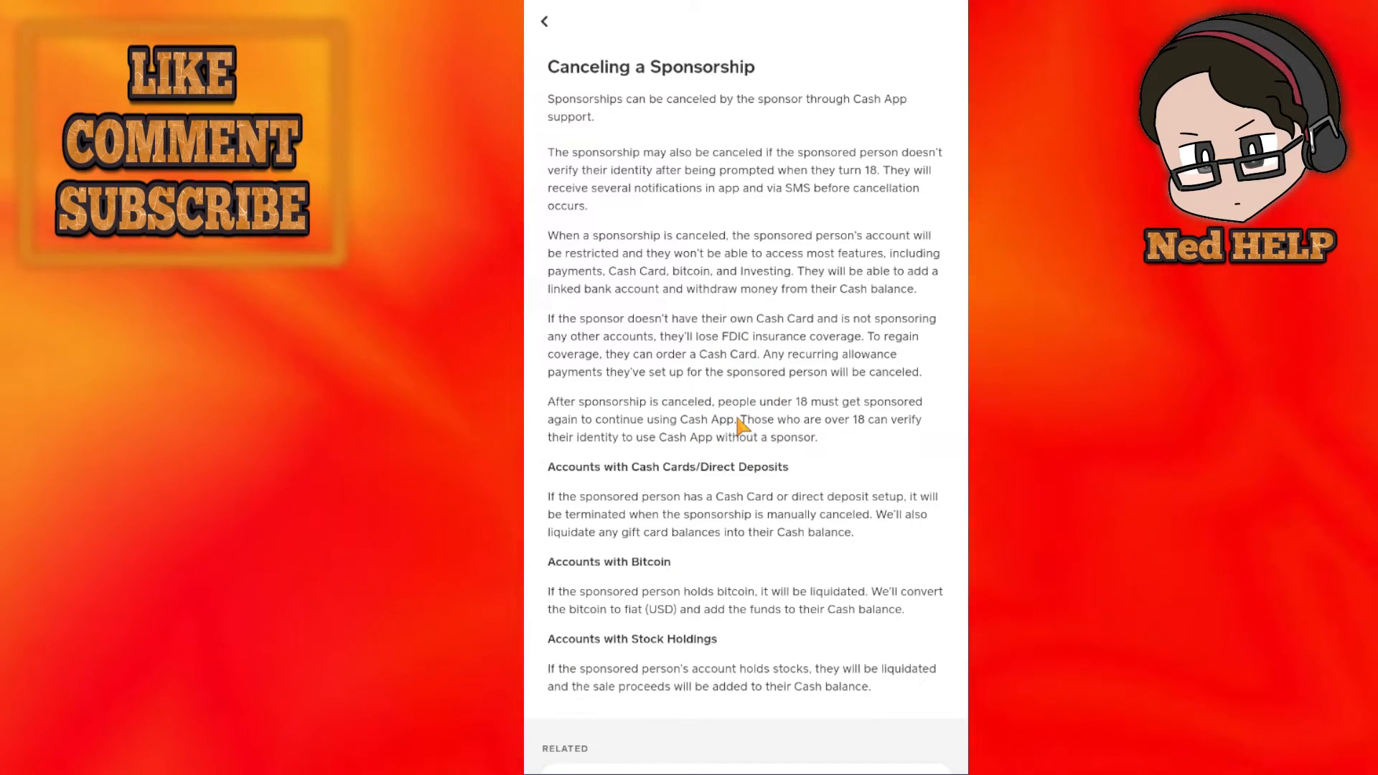
scroll(down, 3)
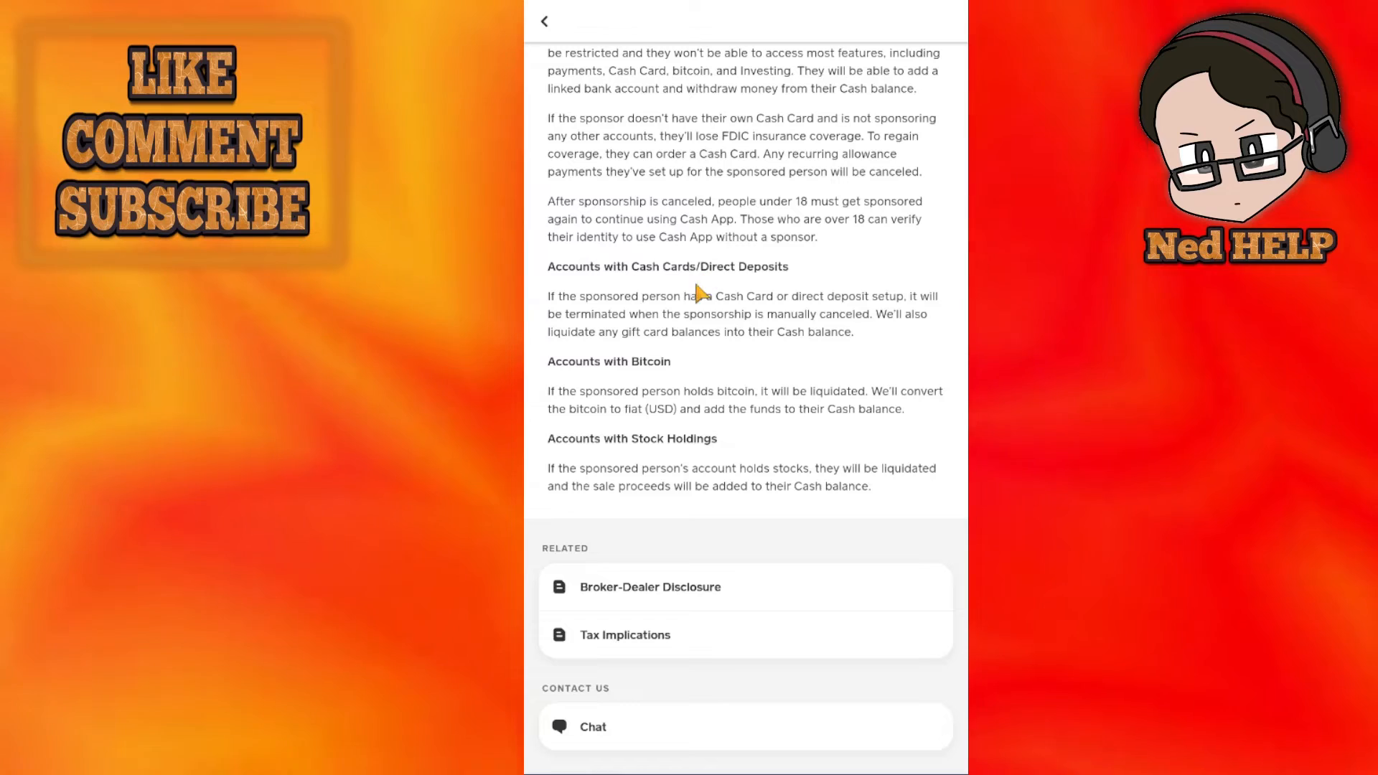
mouse_move(764, 338)
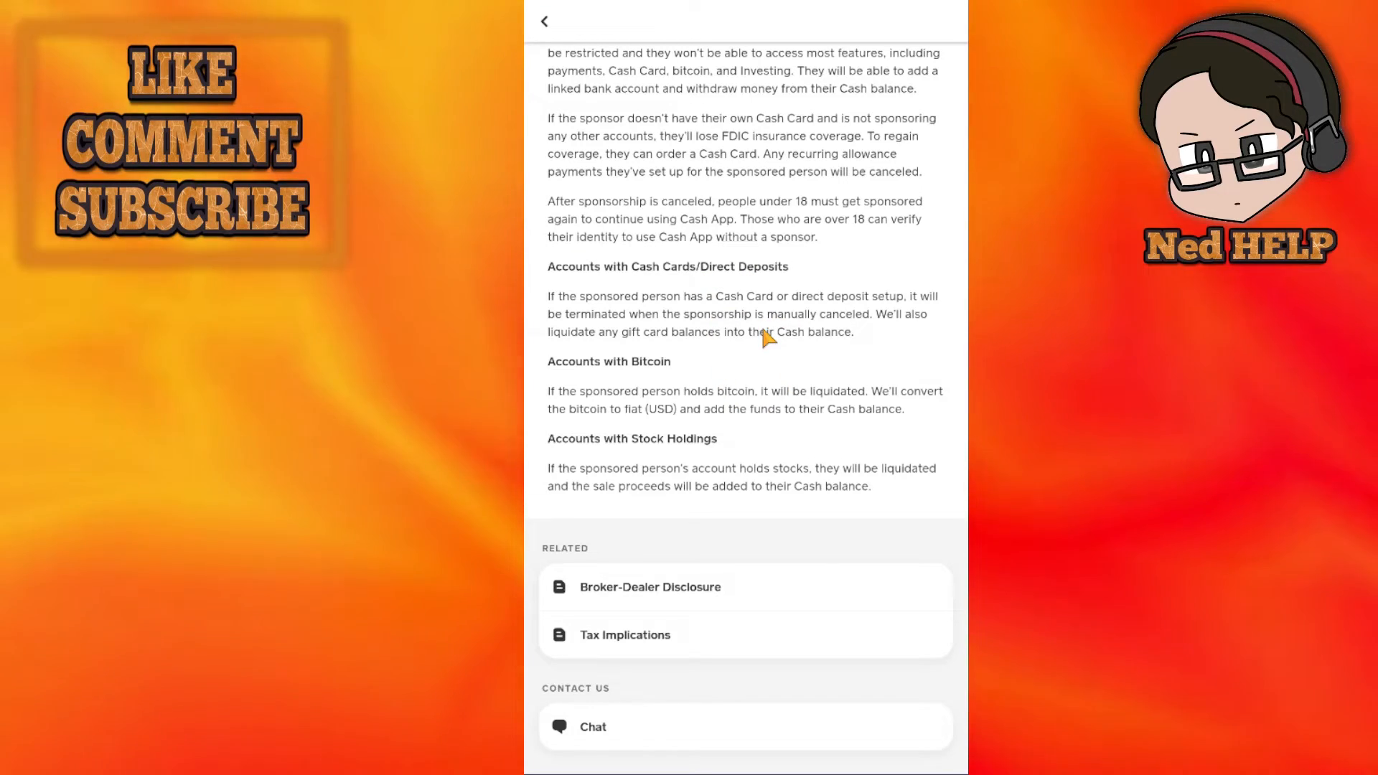
mouse_move(712, 398)
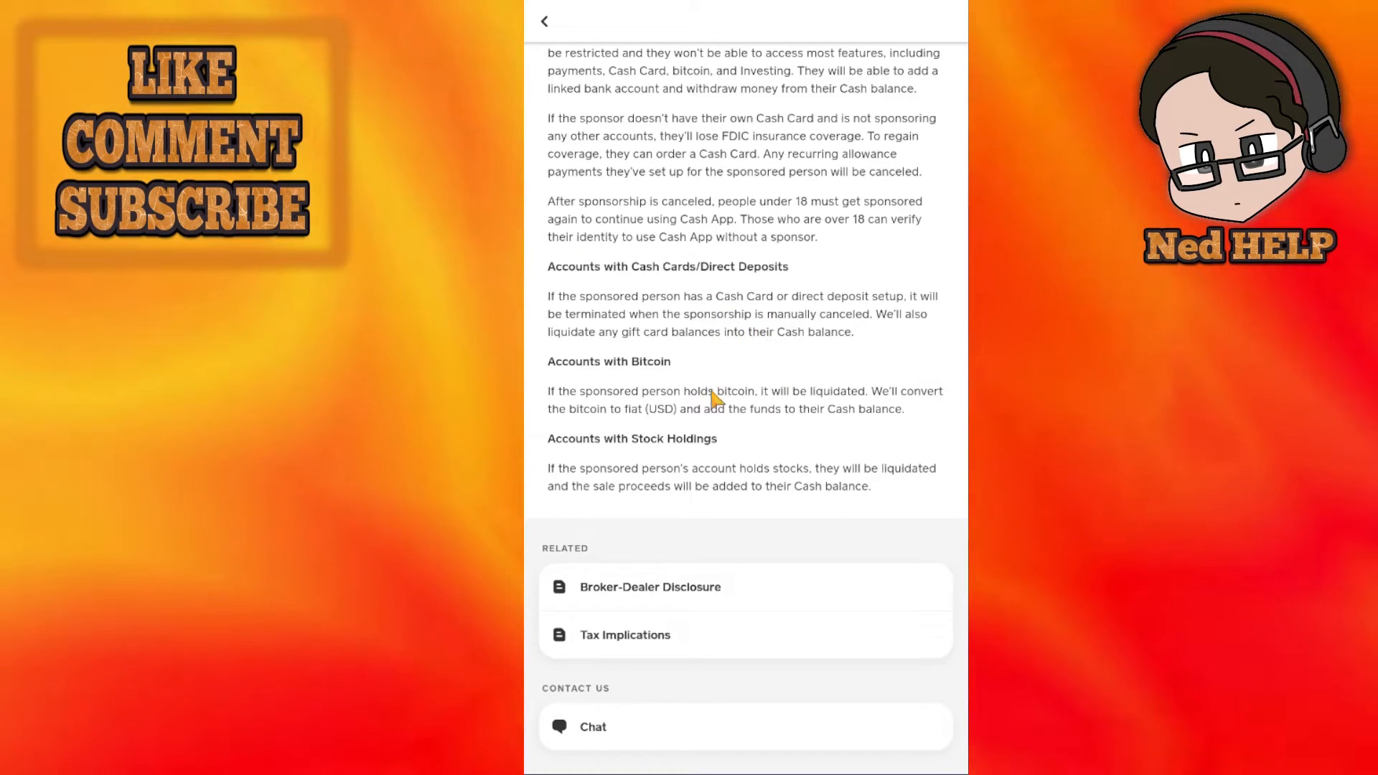
scroll(up, 3)
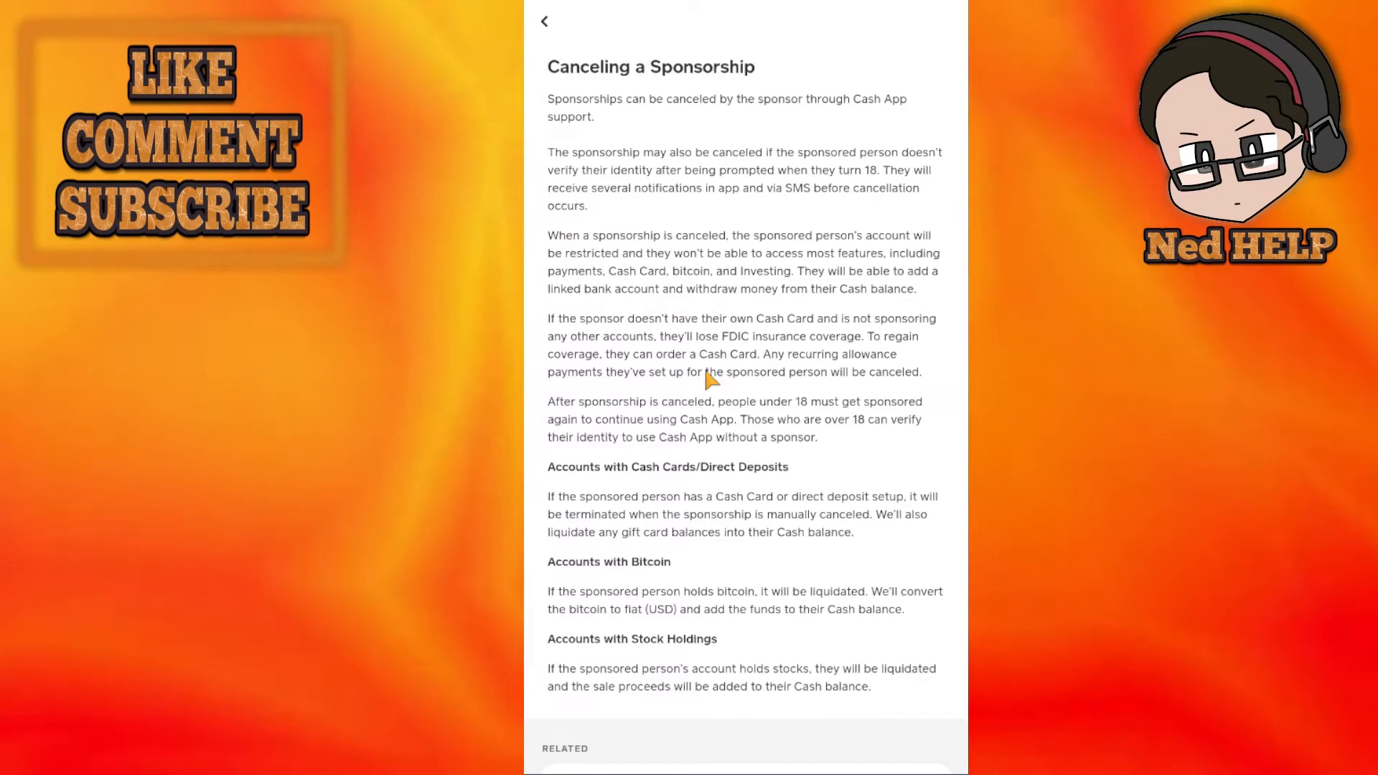
scroll(down, 3)
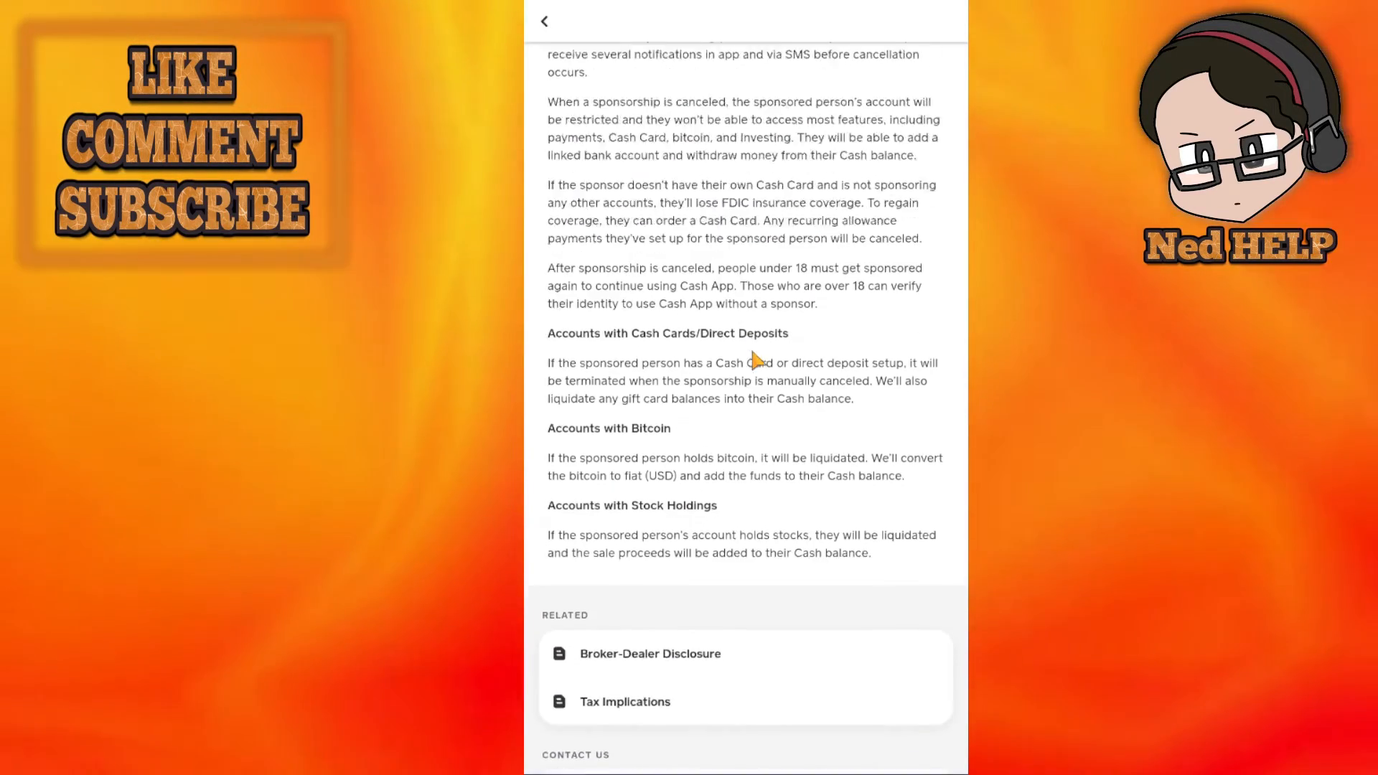
scroll(up, 3)
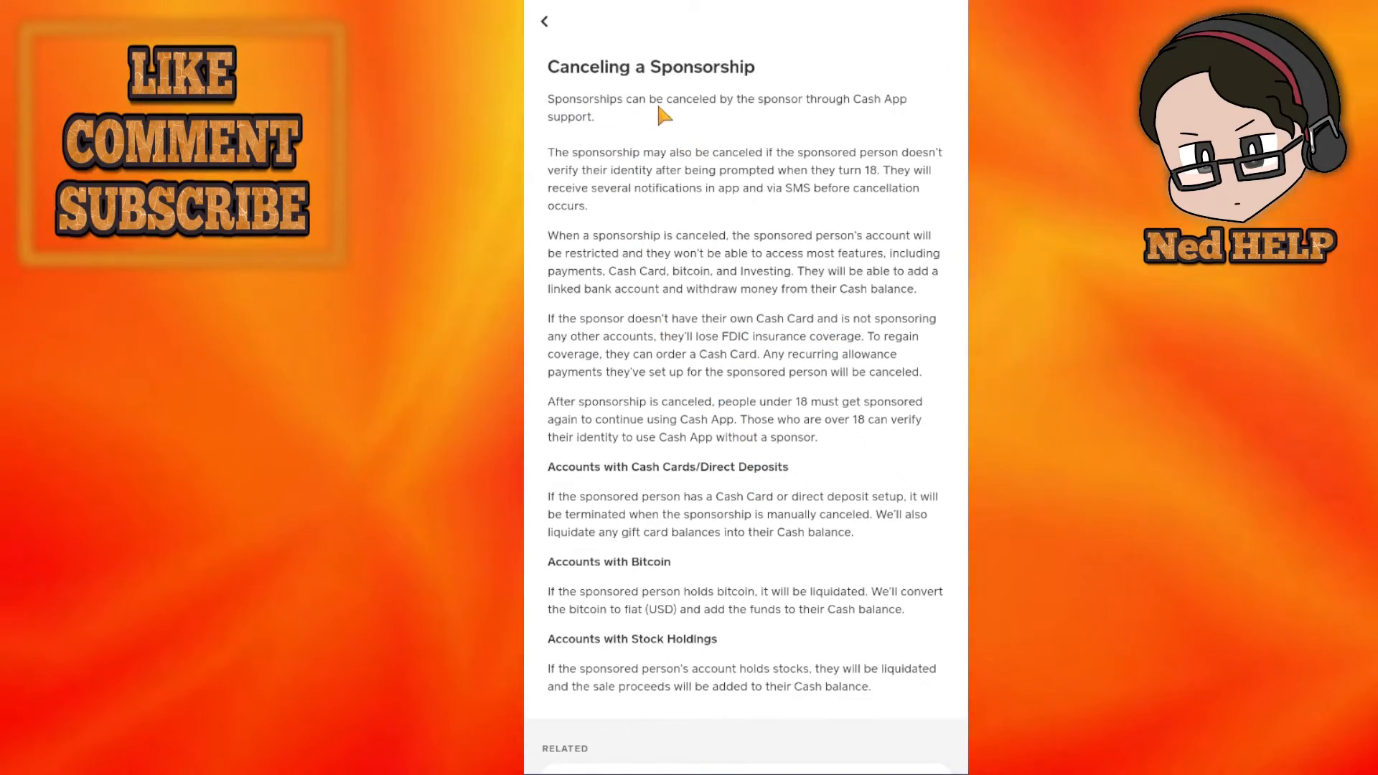
mouse_move(890, 112)
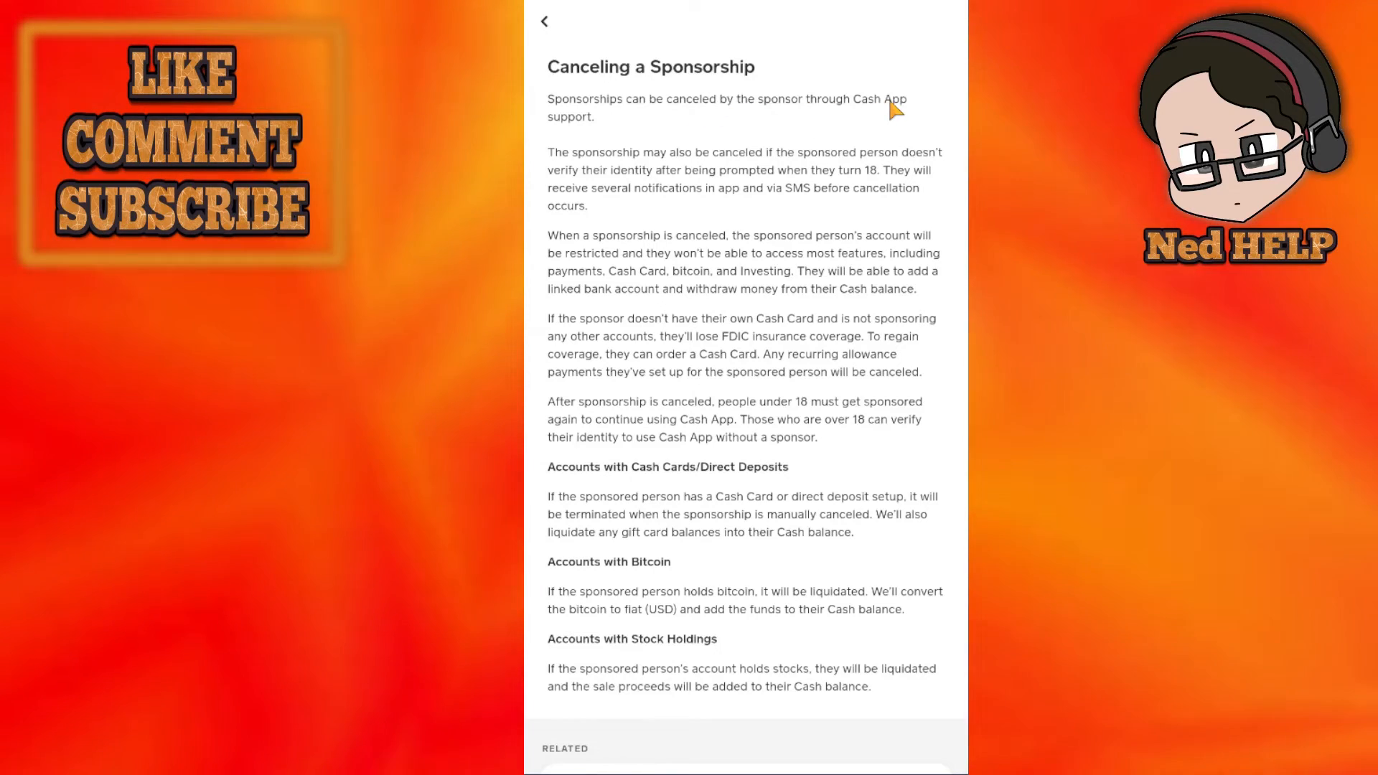
scroll(down, 3)
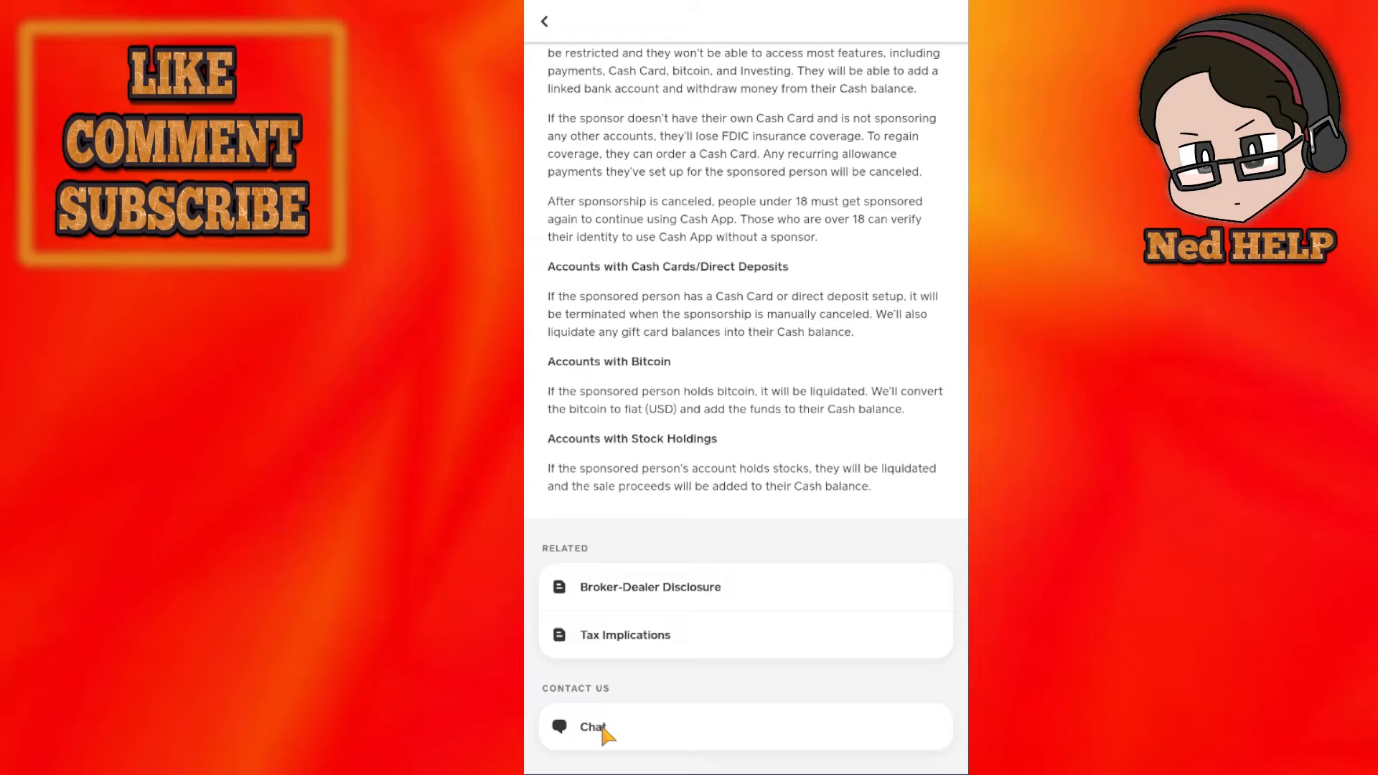
Start a Support chat and type 'I would like to cancel $ned's sponsorship from my account.'
click(592, 727)
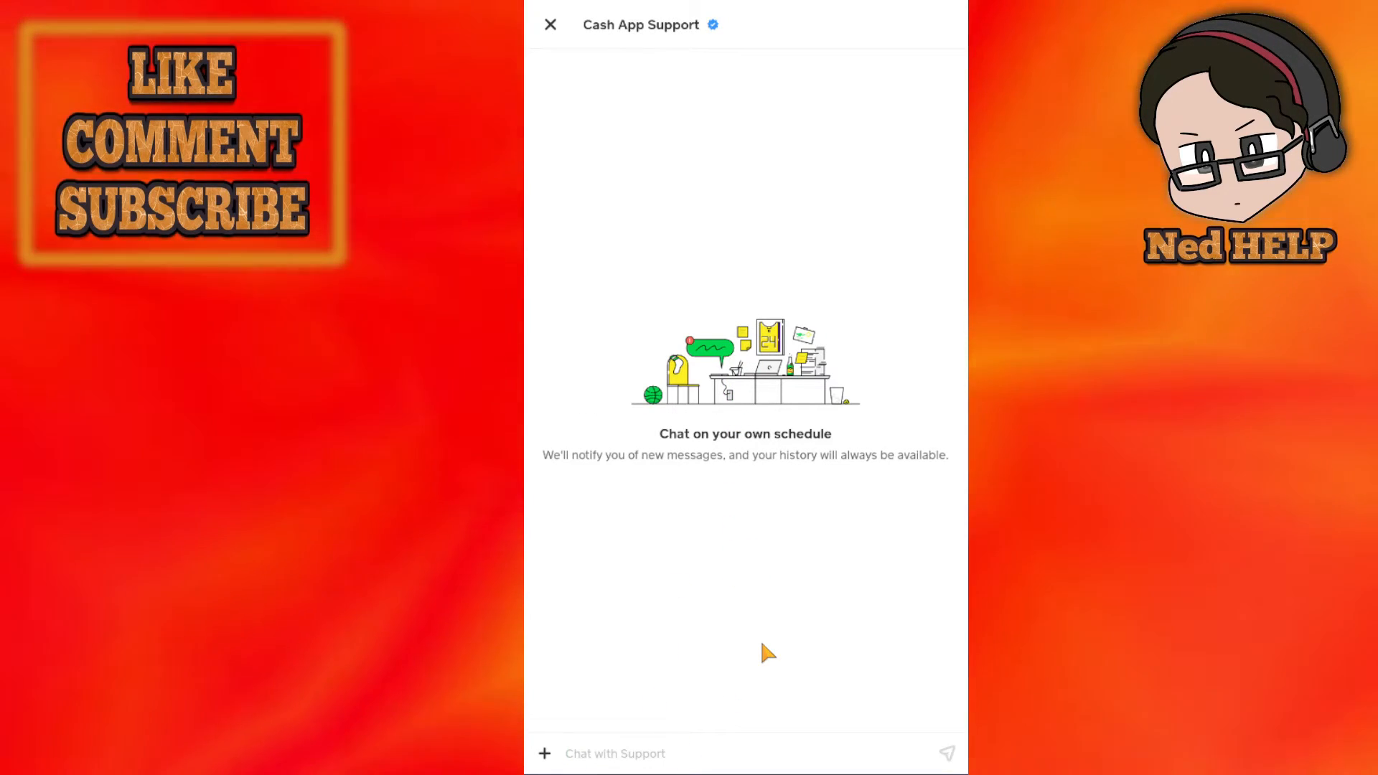
click(703, 753)
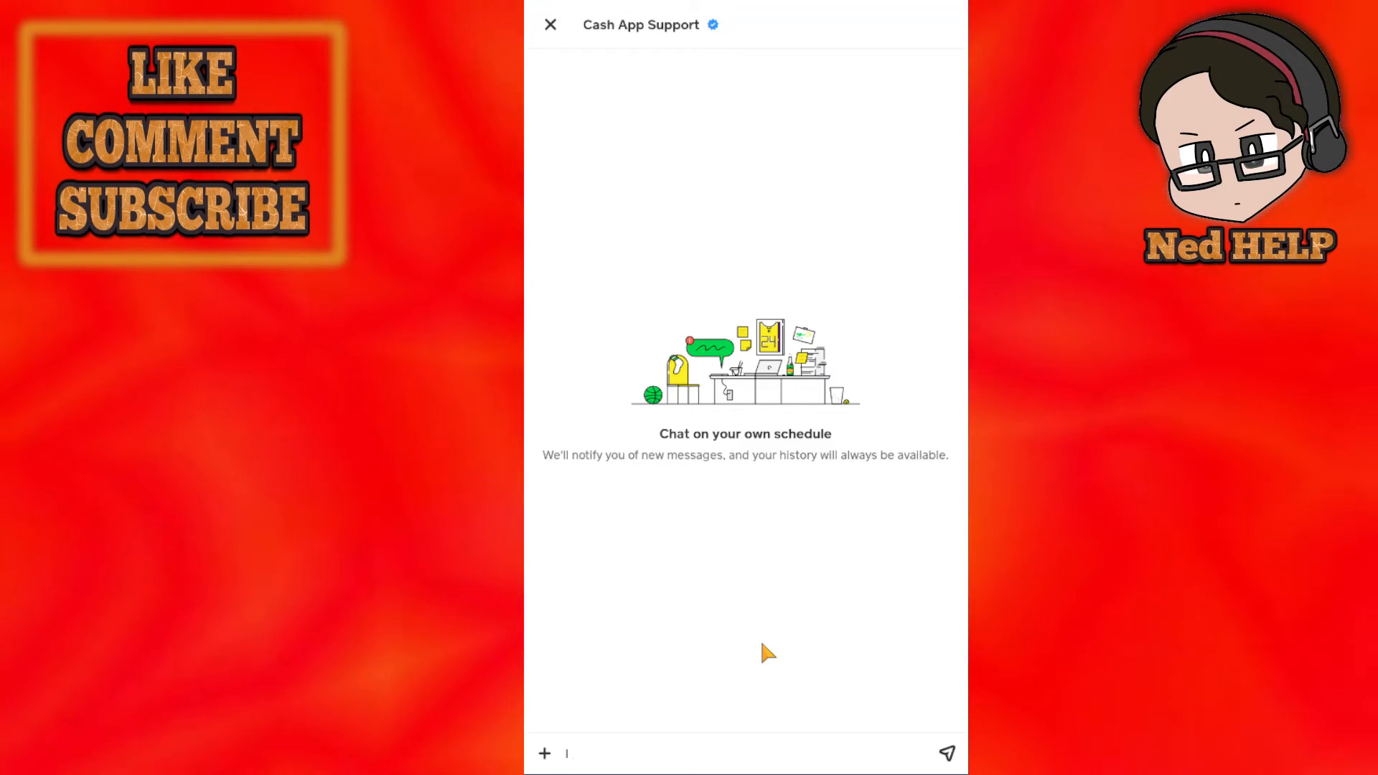
text(I would like to c)
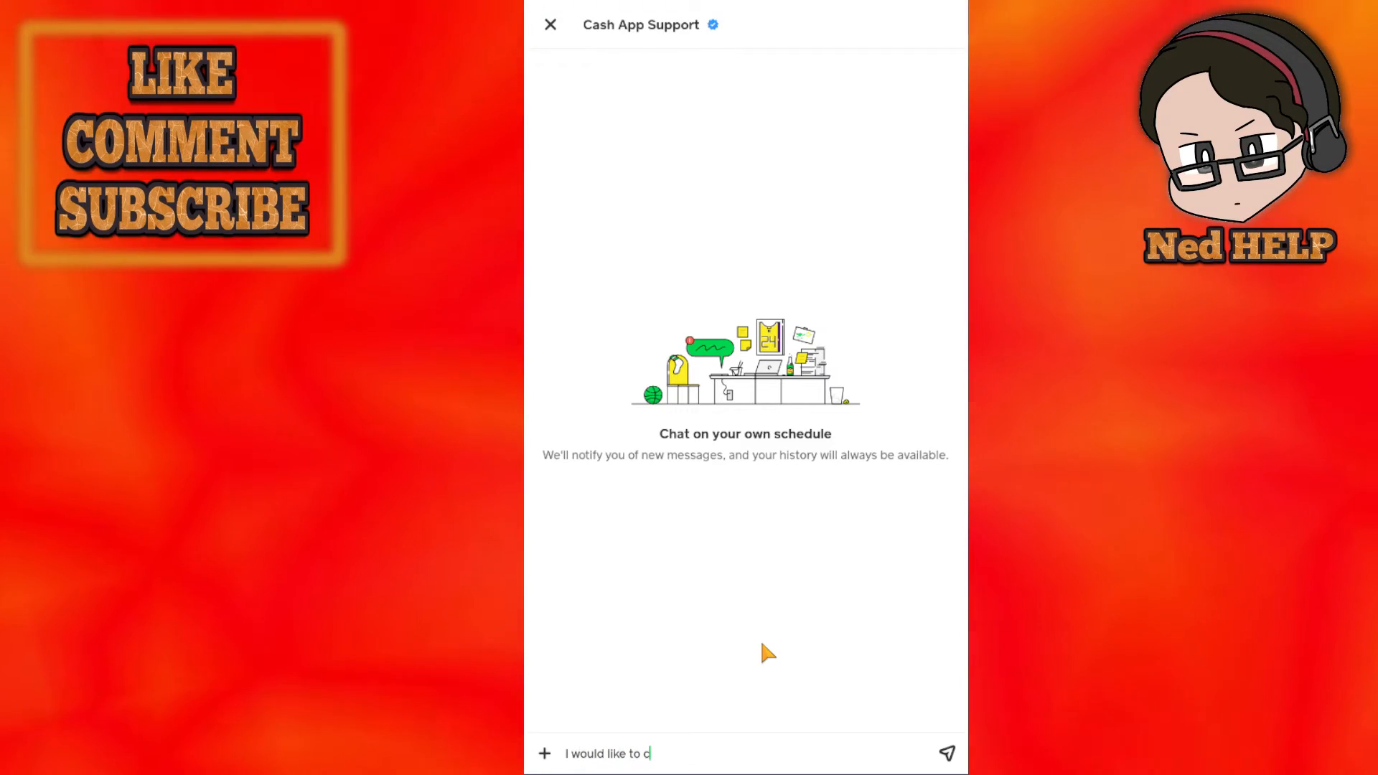
text(ancel)
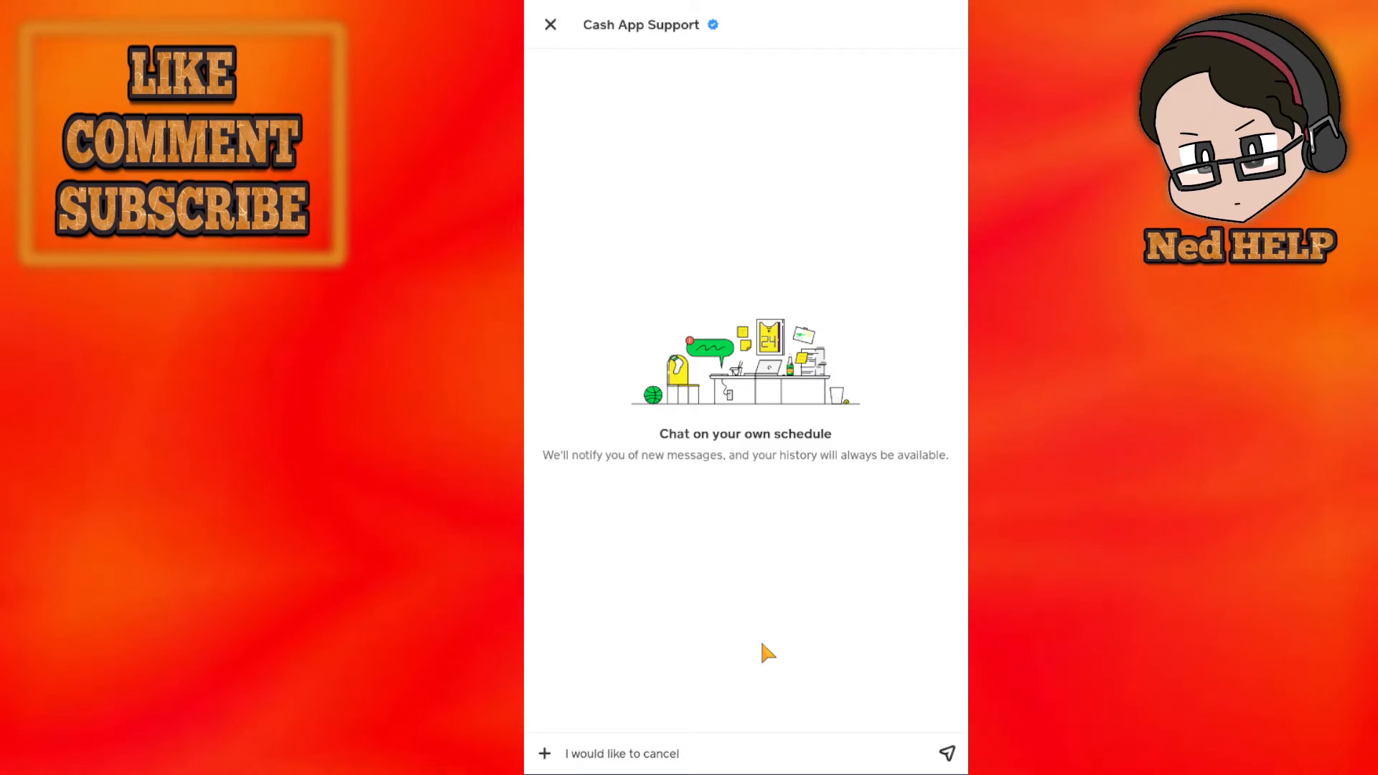
text($)
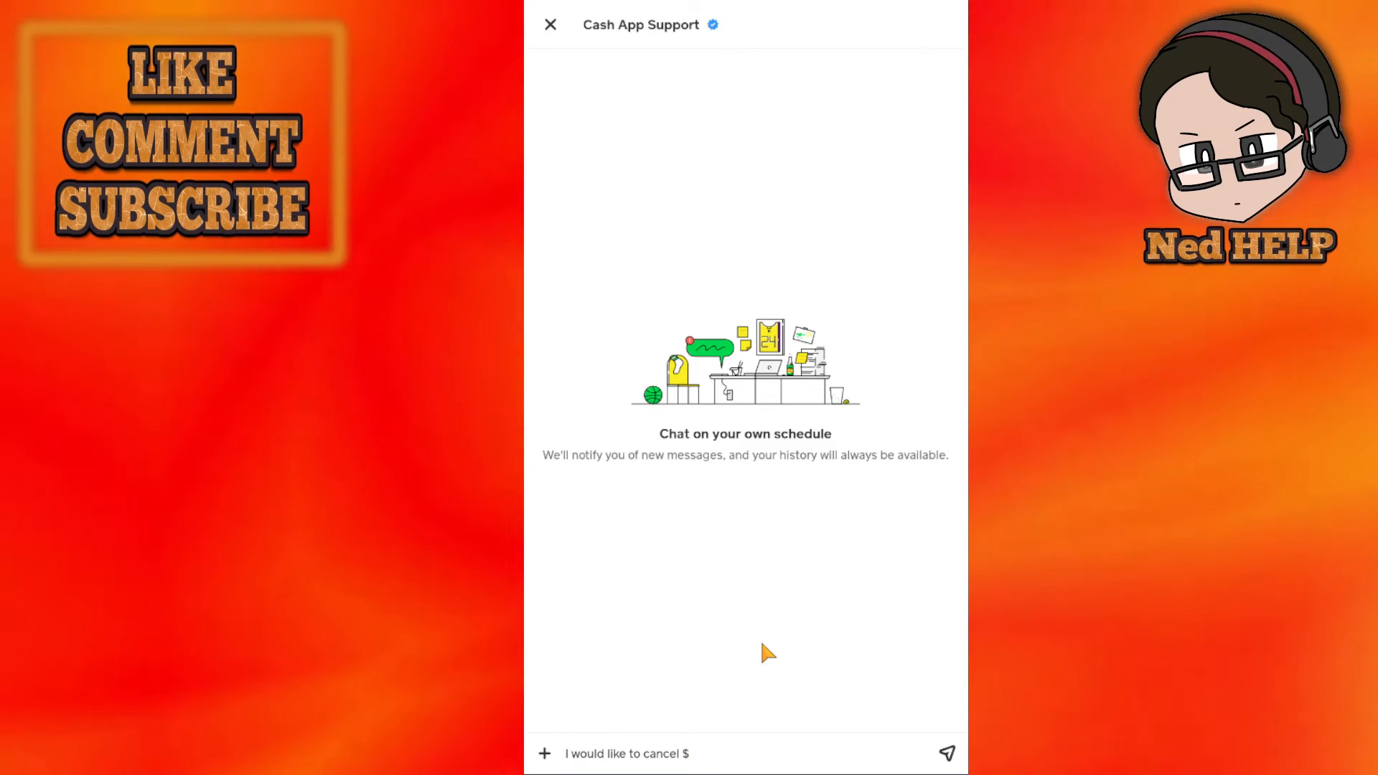
text(ned)
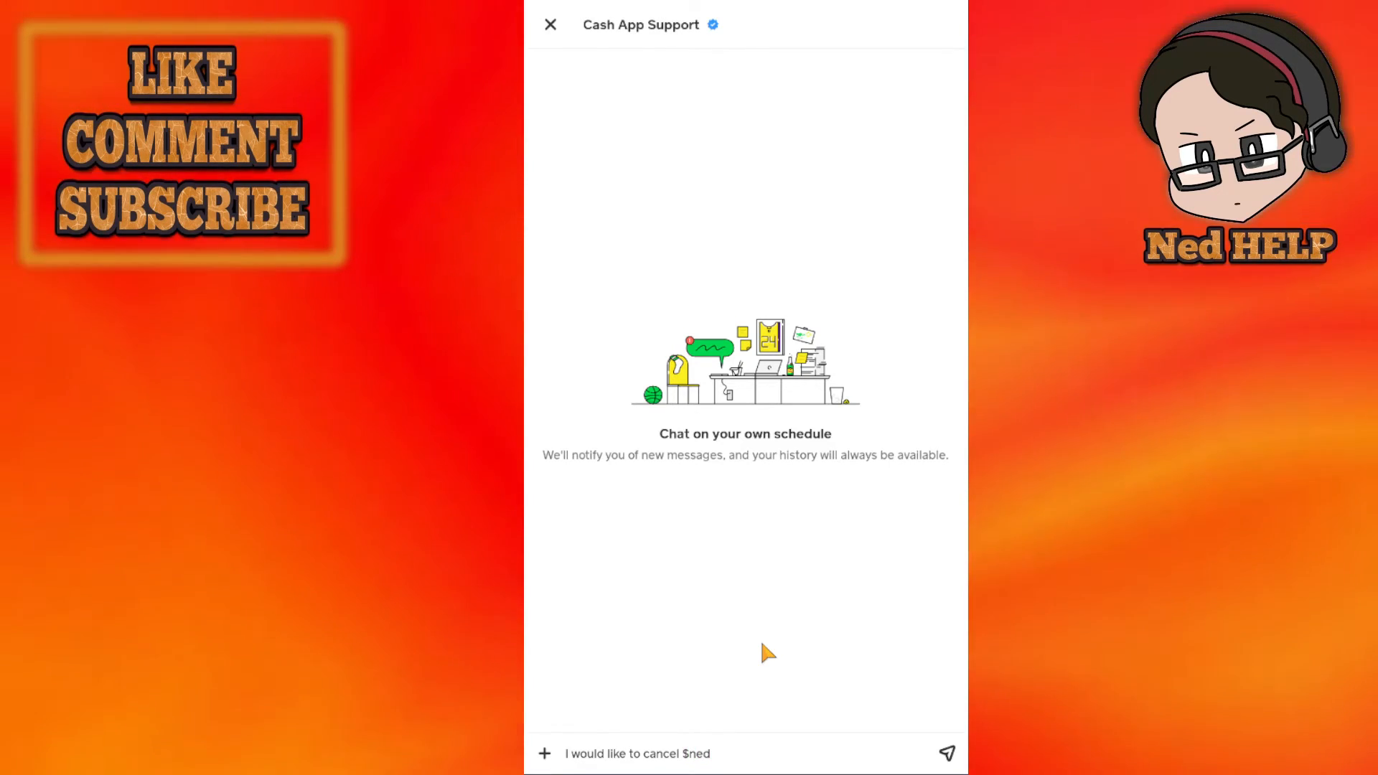
text('s sponsor)
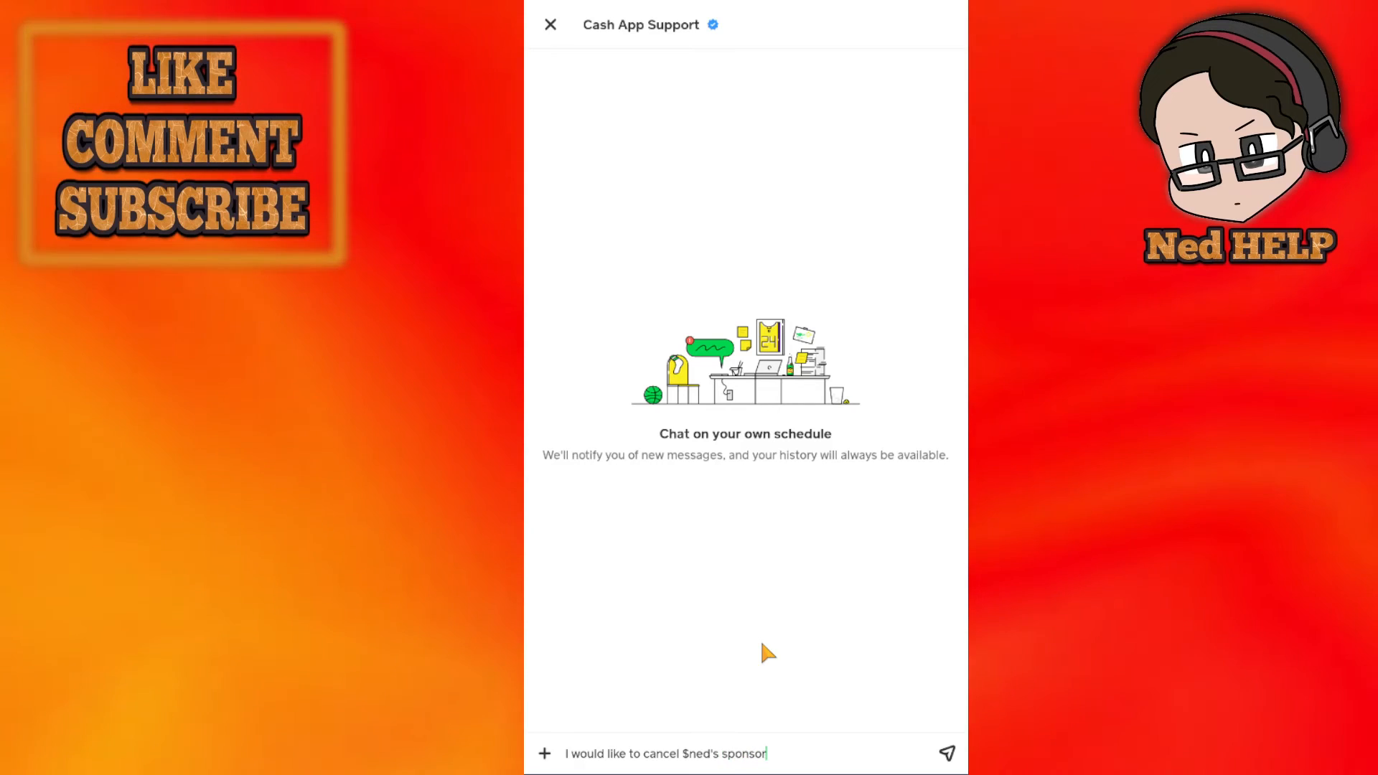
text(ship from my account.)
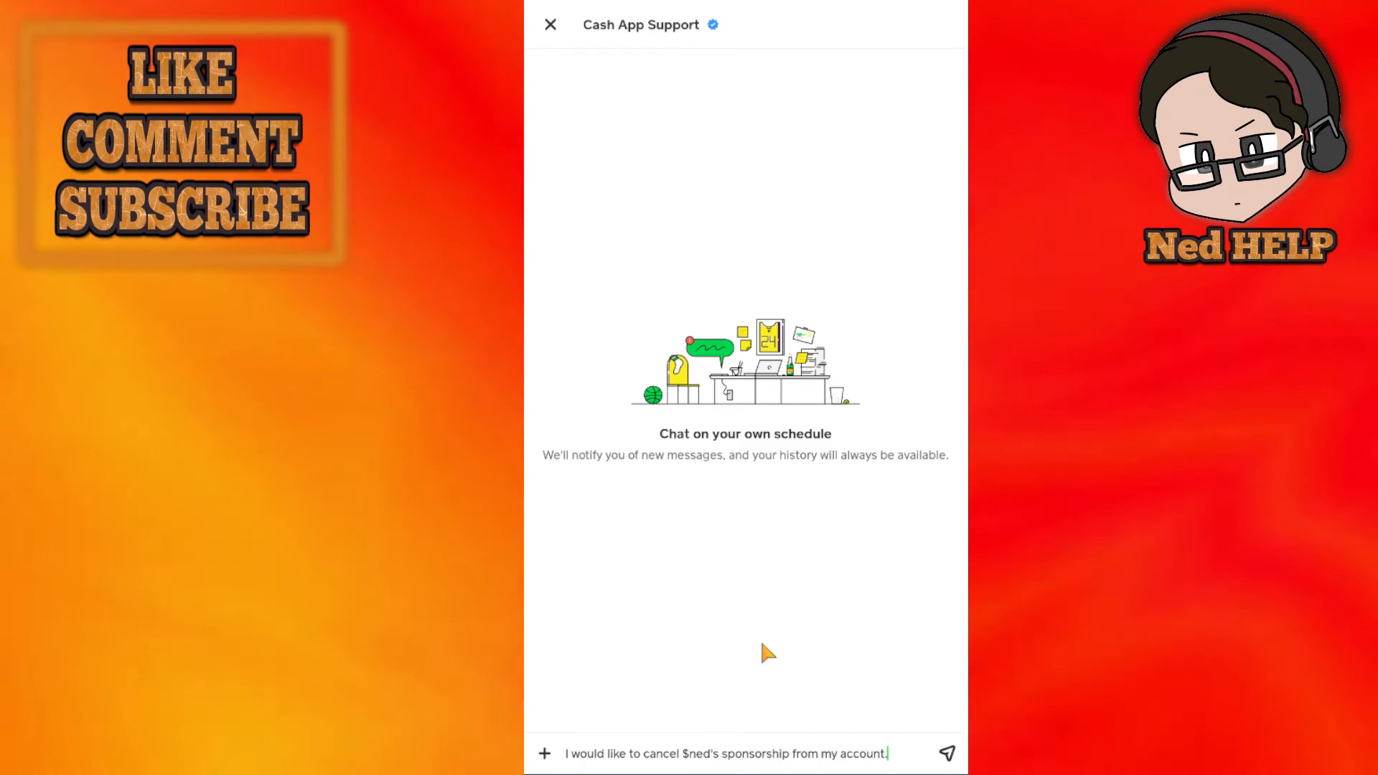
mouse_move(901, 717)
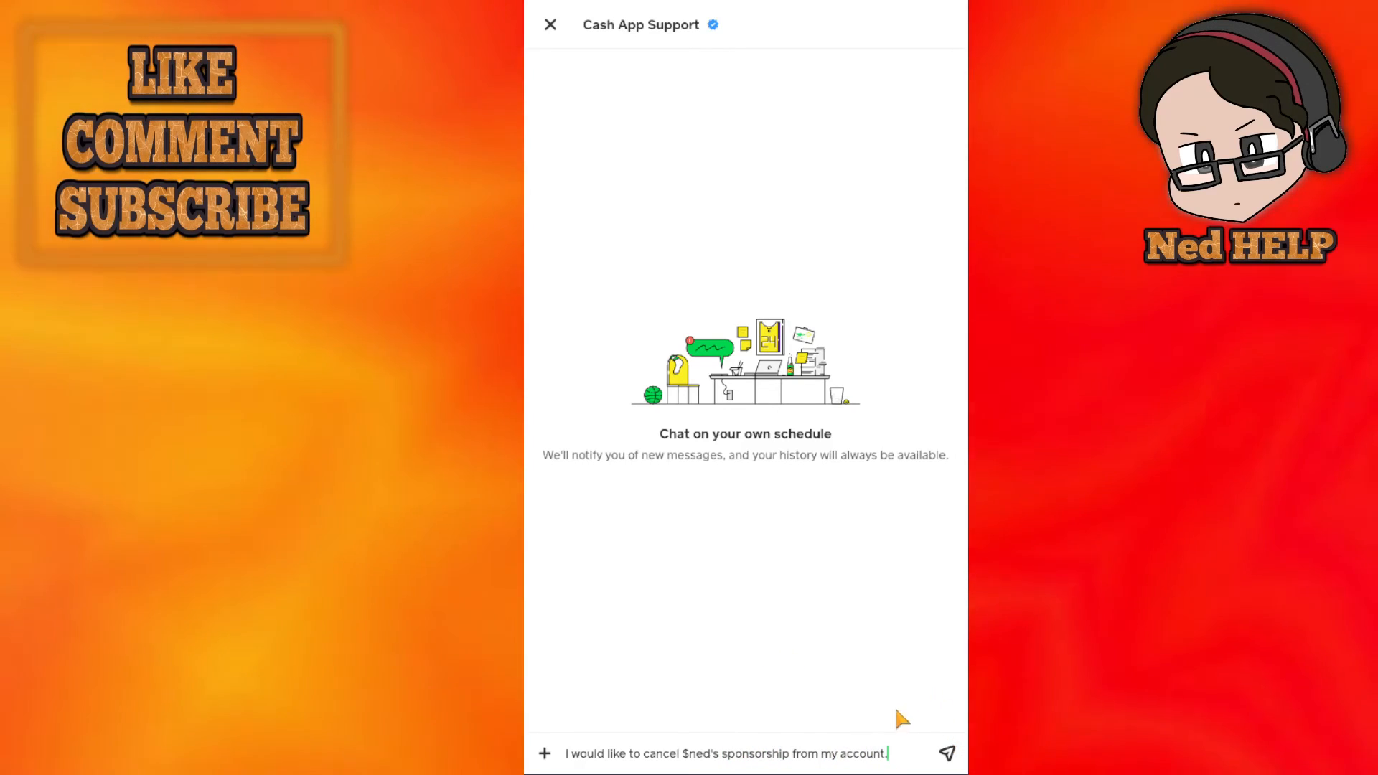
key(backspace)
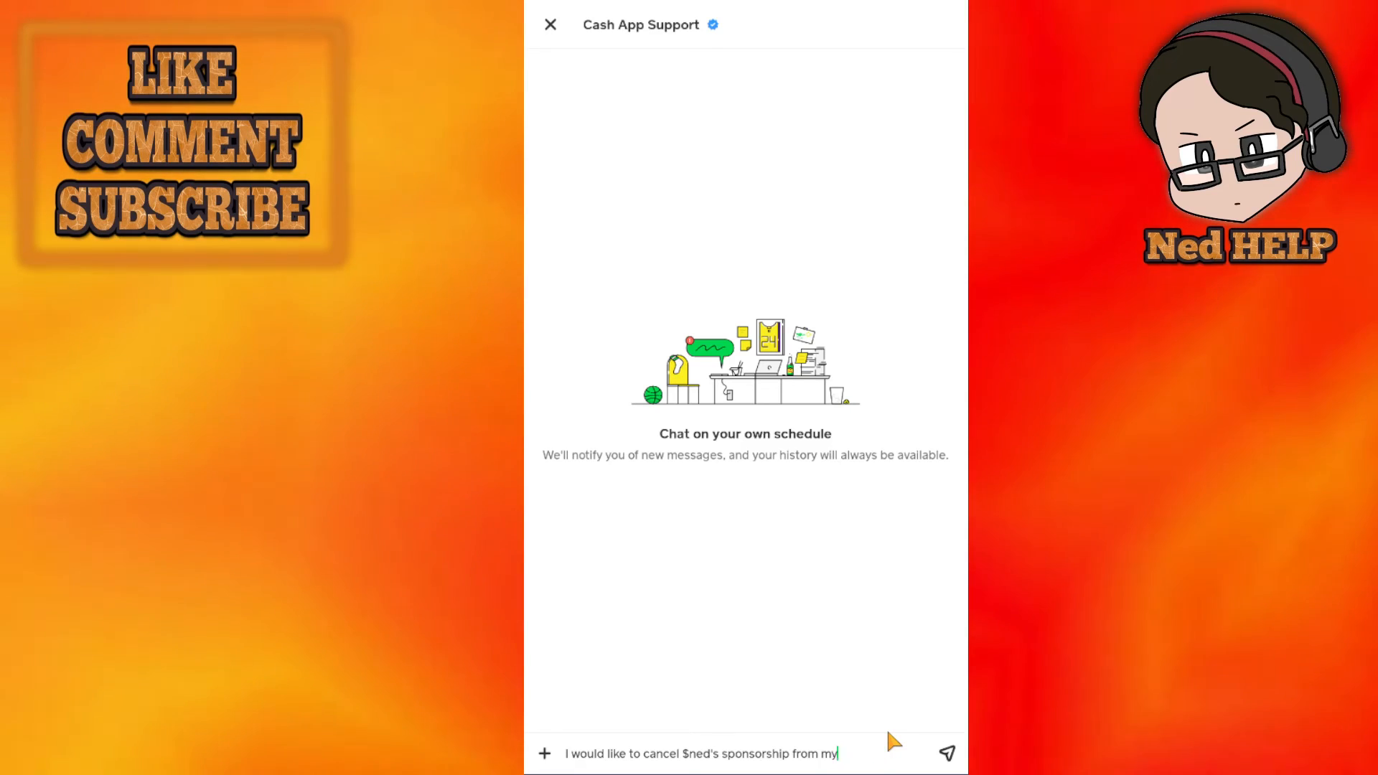
click(946, 753)
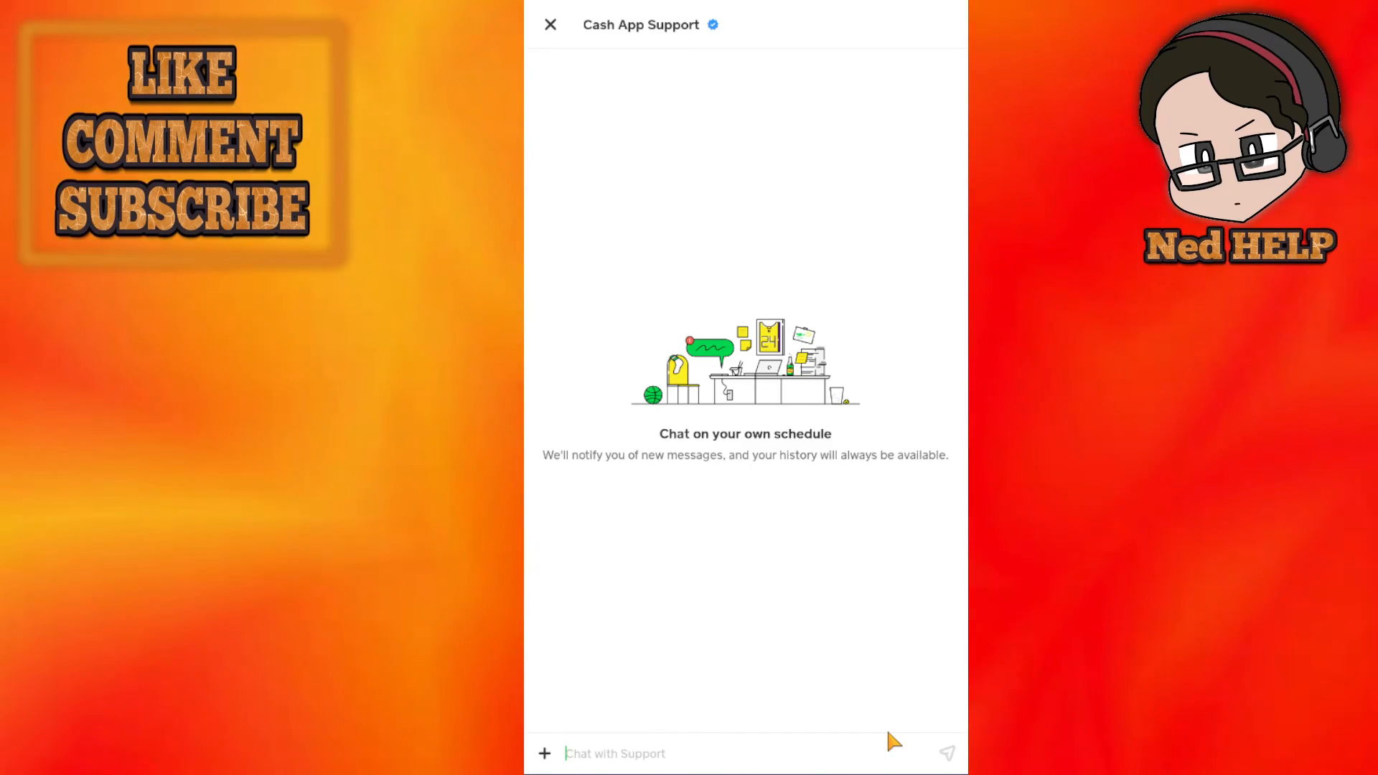